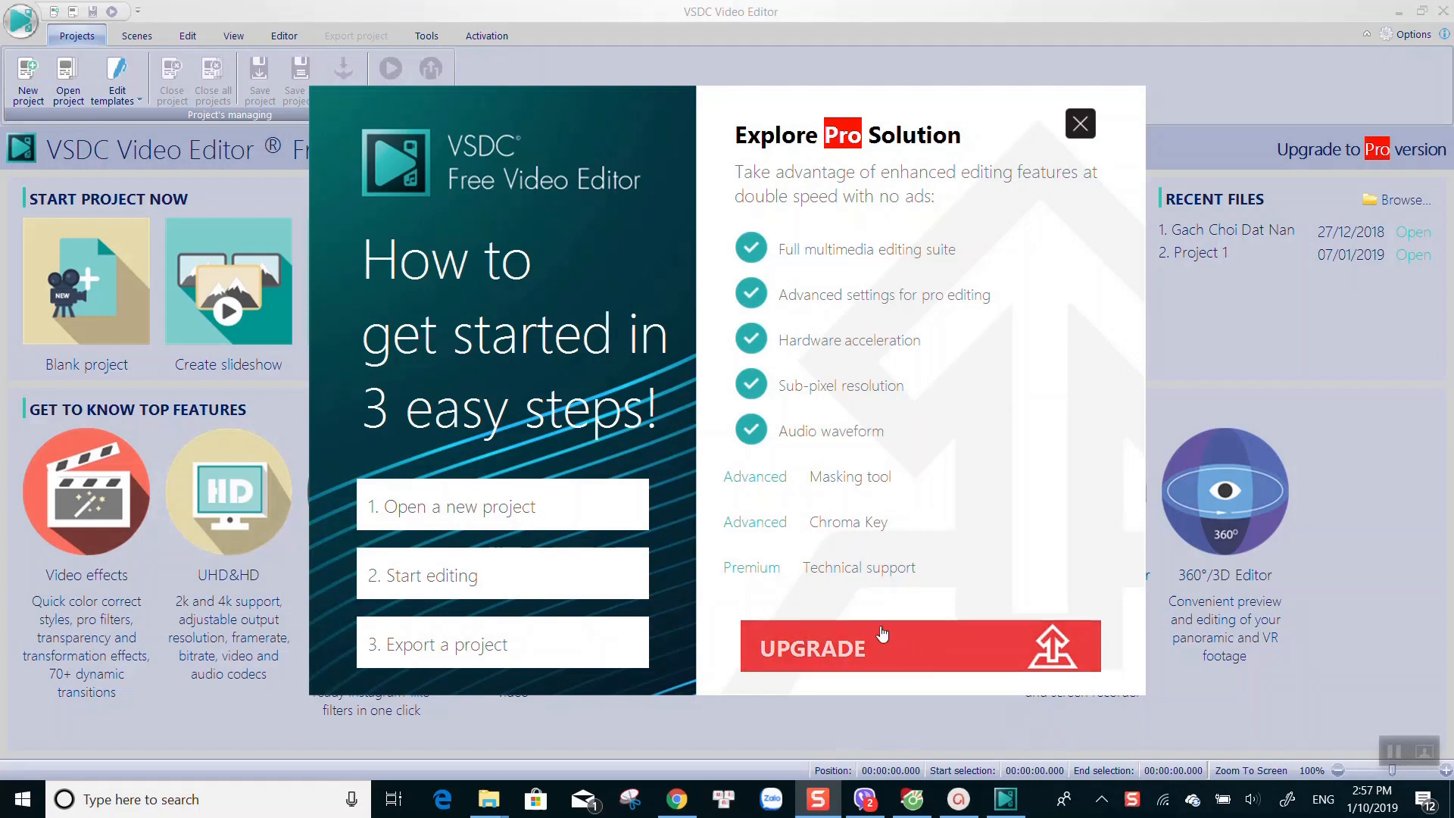
mouse_move(593, 405)
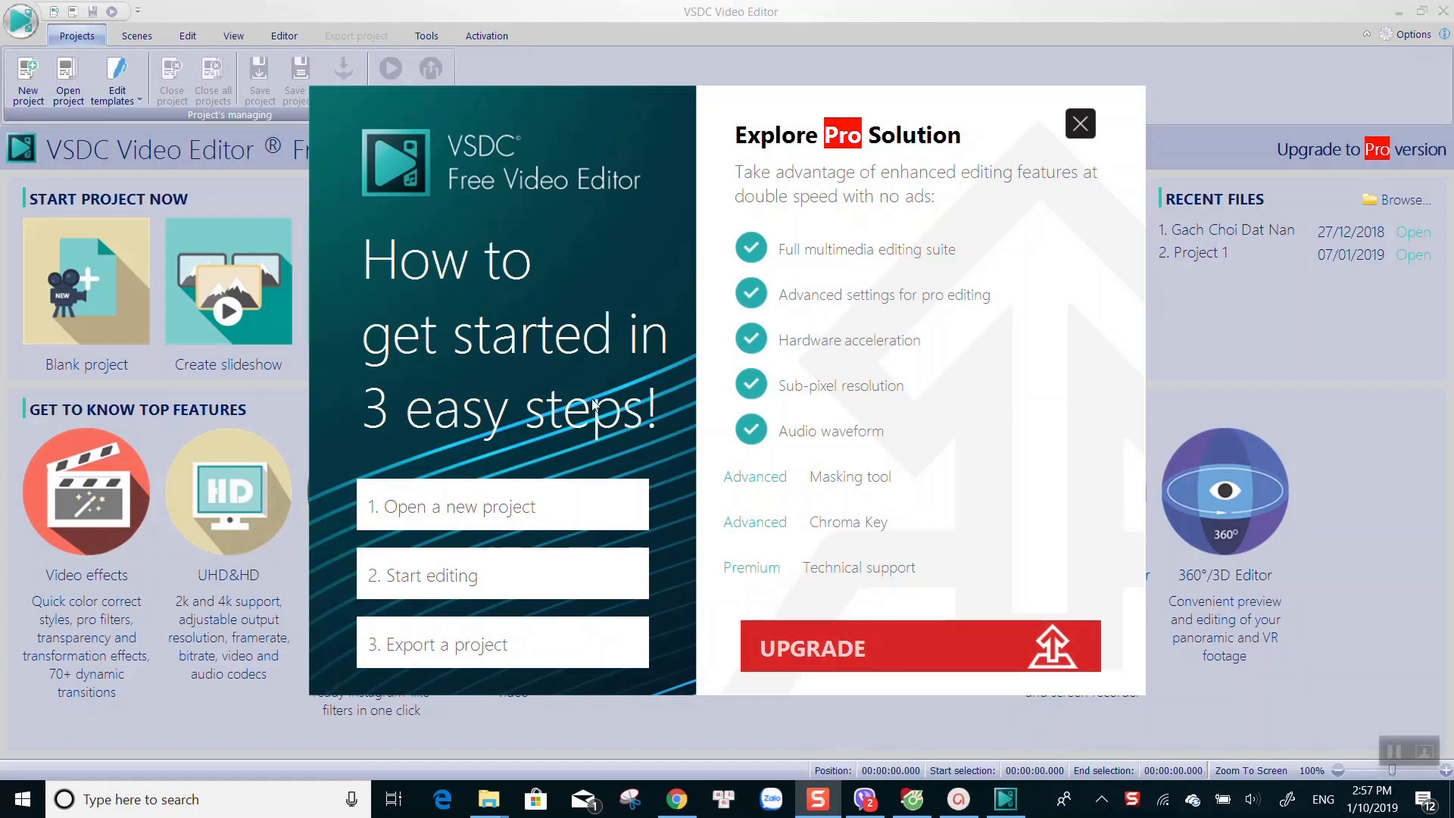
mouse_move(561, 446)
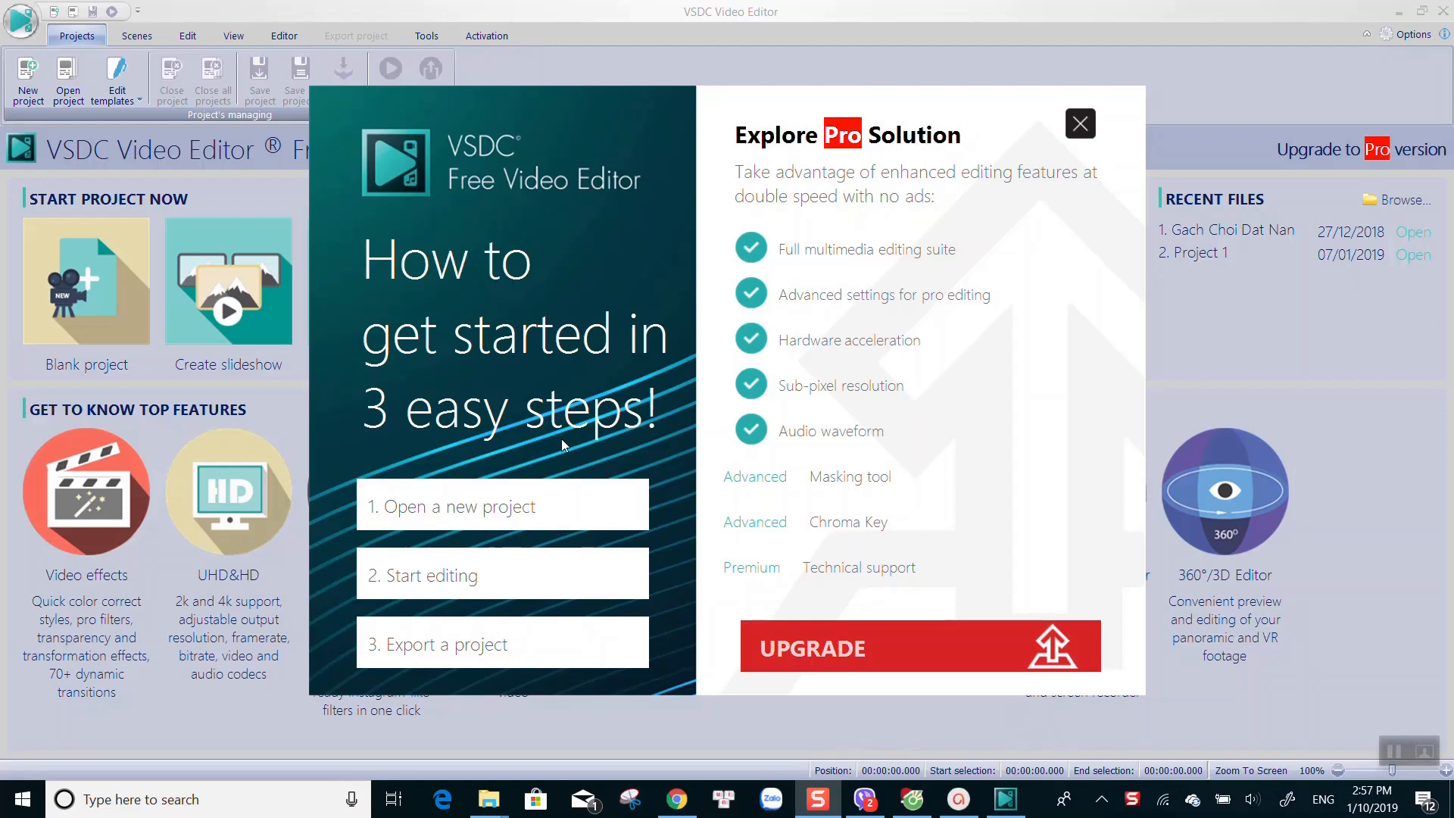
Step: Close the 'Explore Pro Solution' upgrade popup on VSDC's start screen
click(1079, 124)
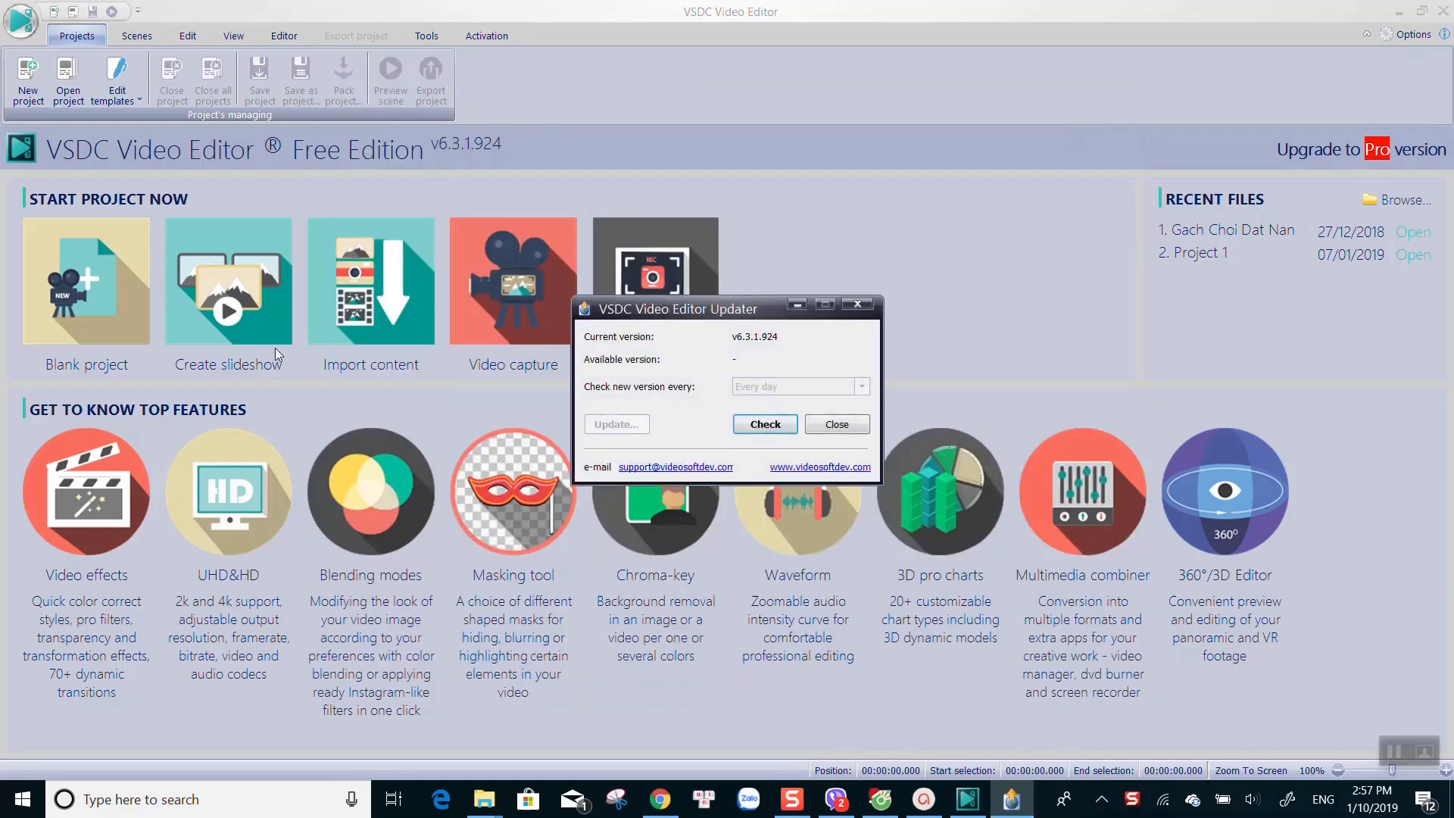
Step: Close the version Updater dialog so the start screen is clear
click(834, 429)
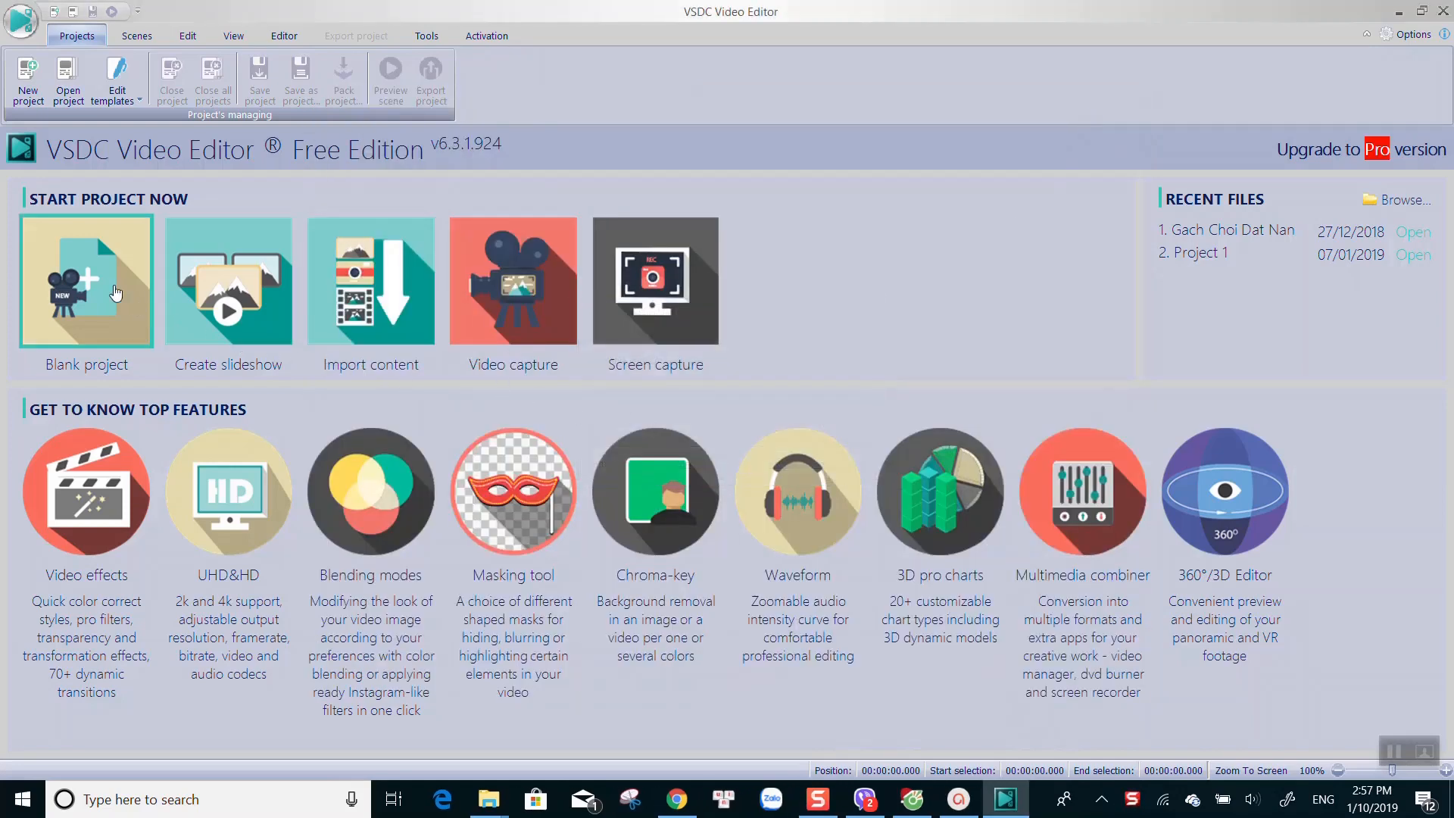
mouse_move(88, 277)
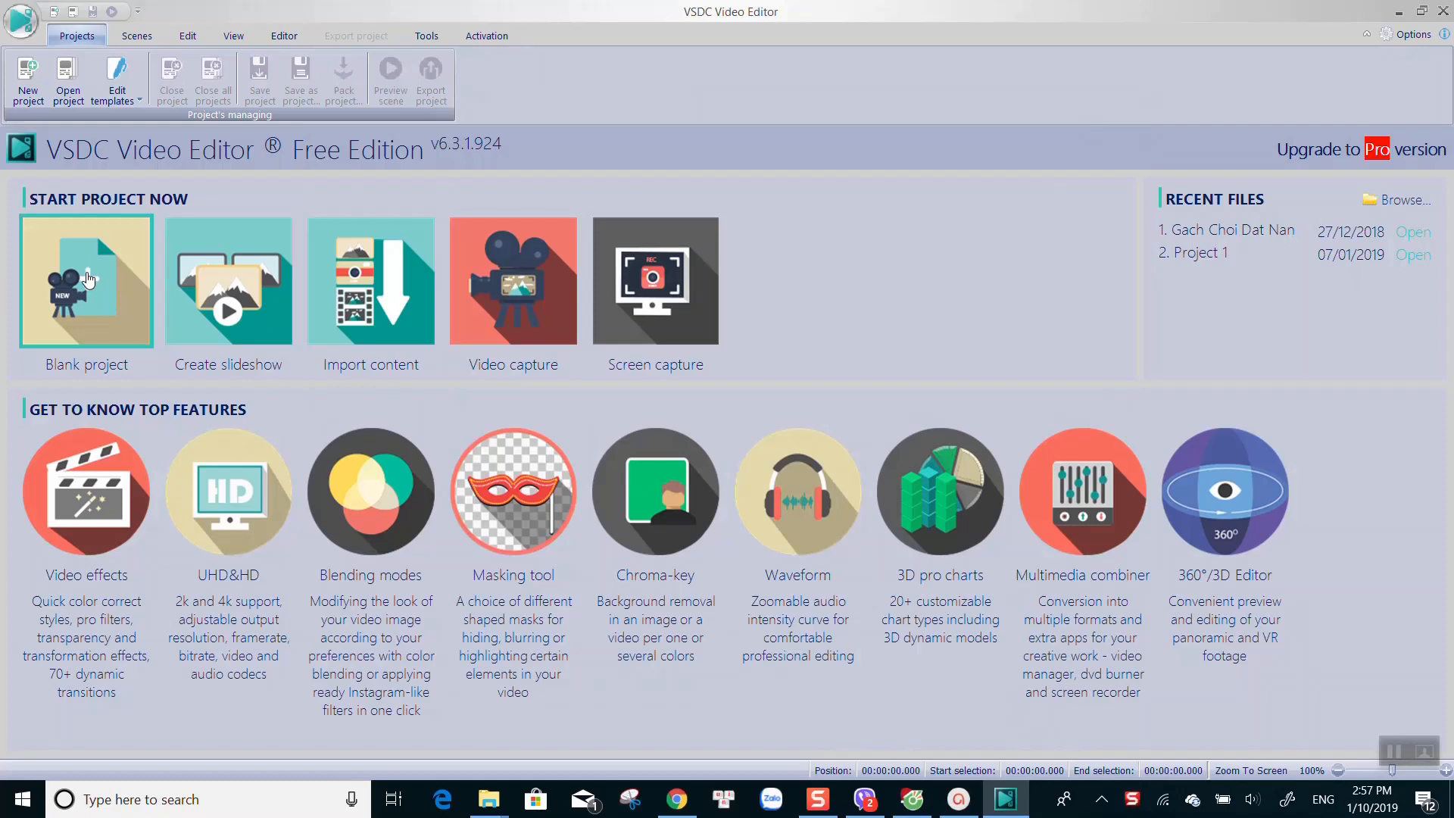
mouse_move(227, 282)
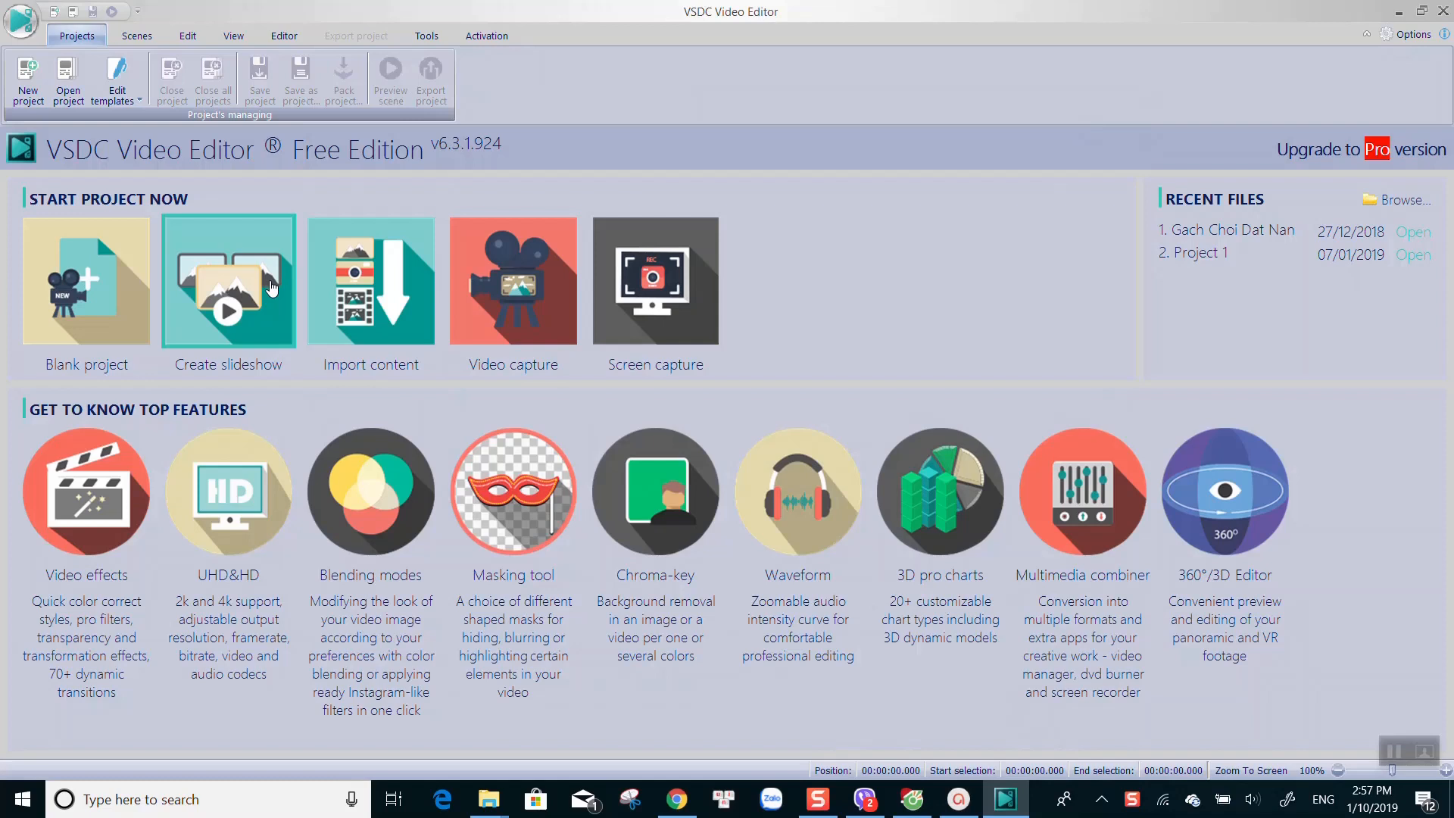
mouse_move(370, 294)
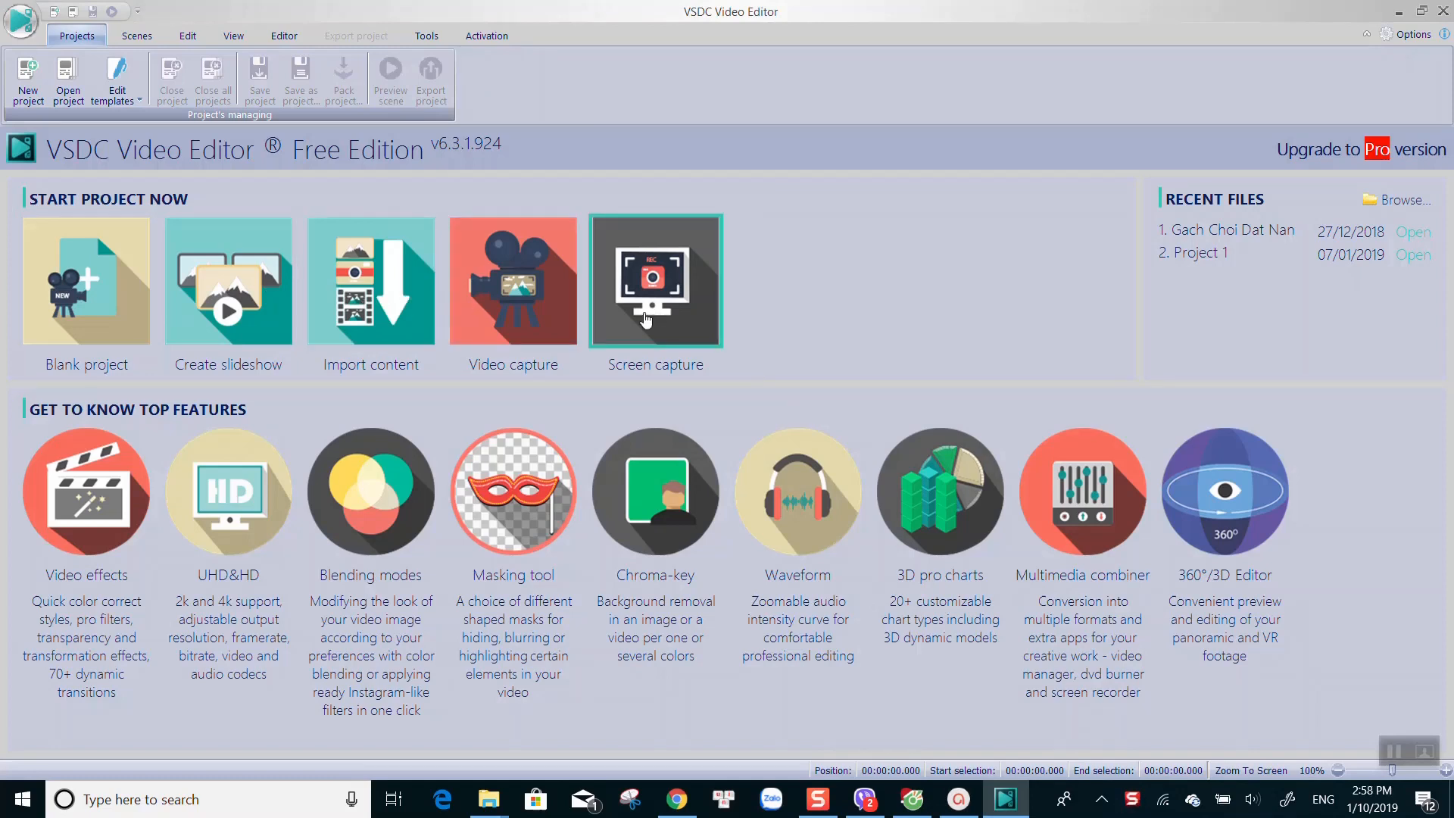
mouse_move(100, 298)
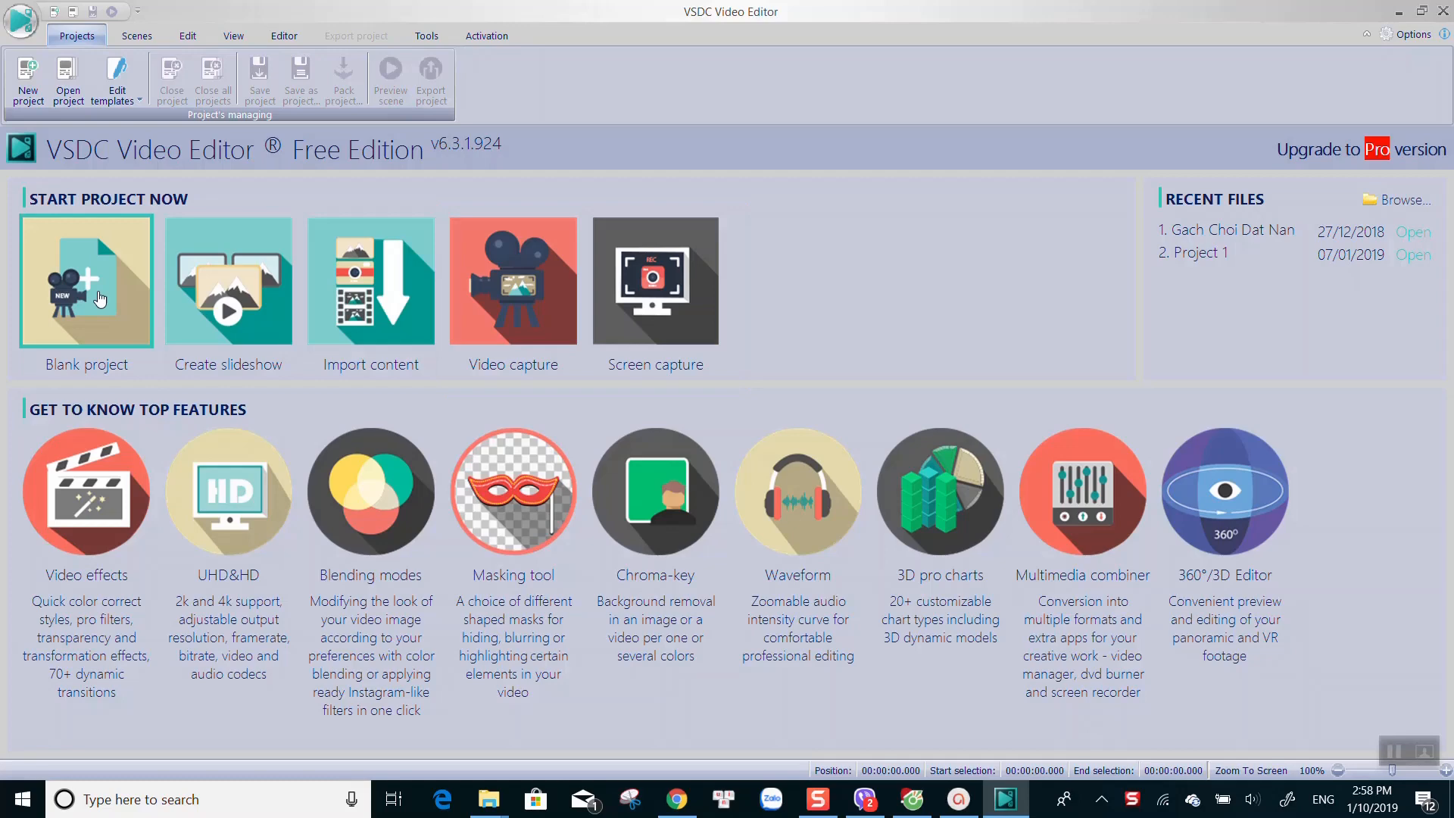
mouse_move(91, 300)
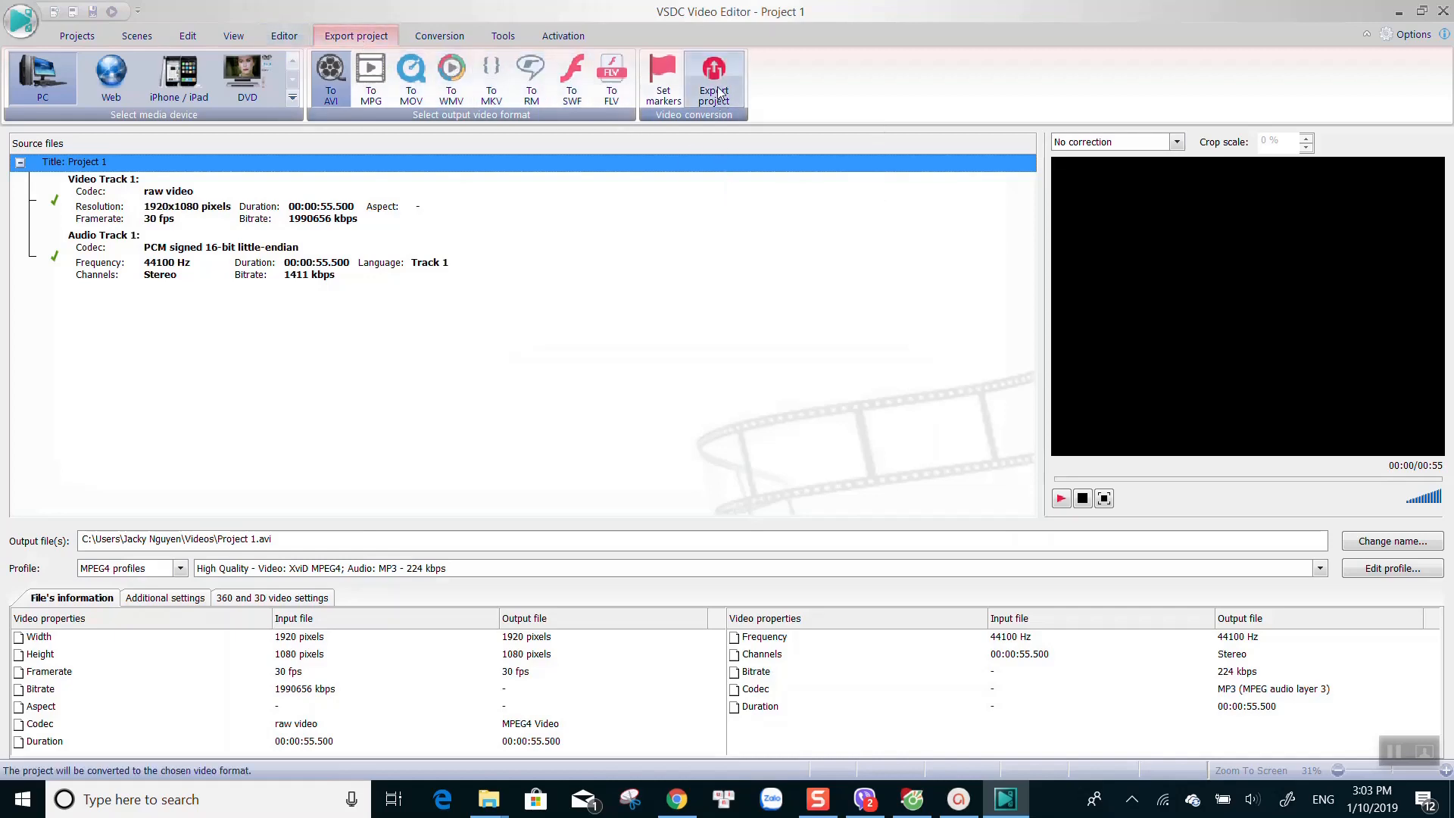
click(714, 79)
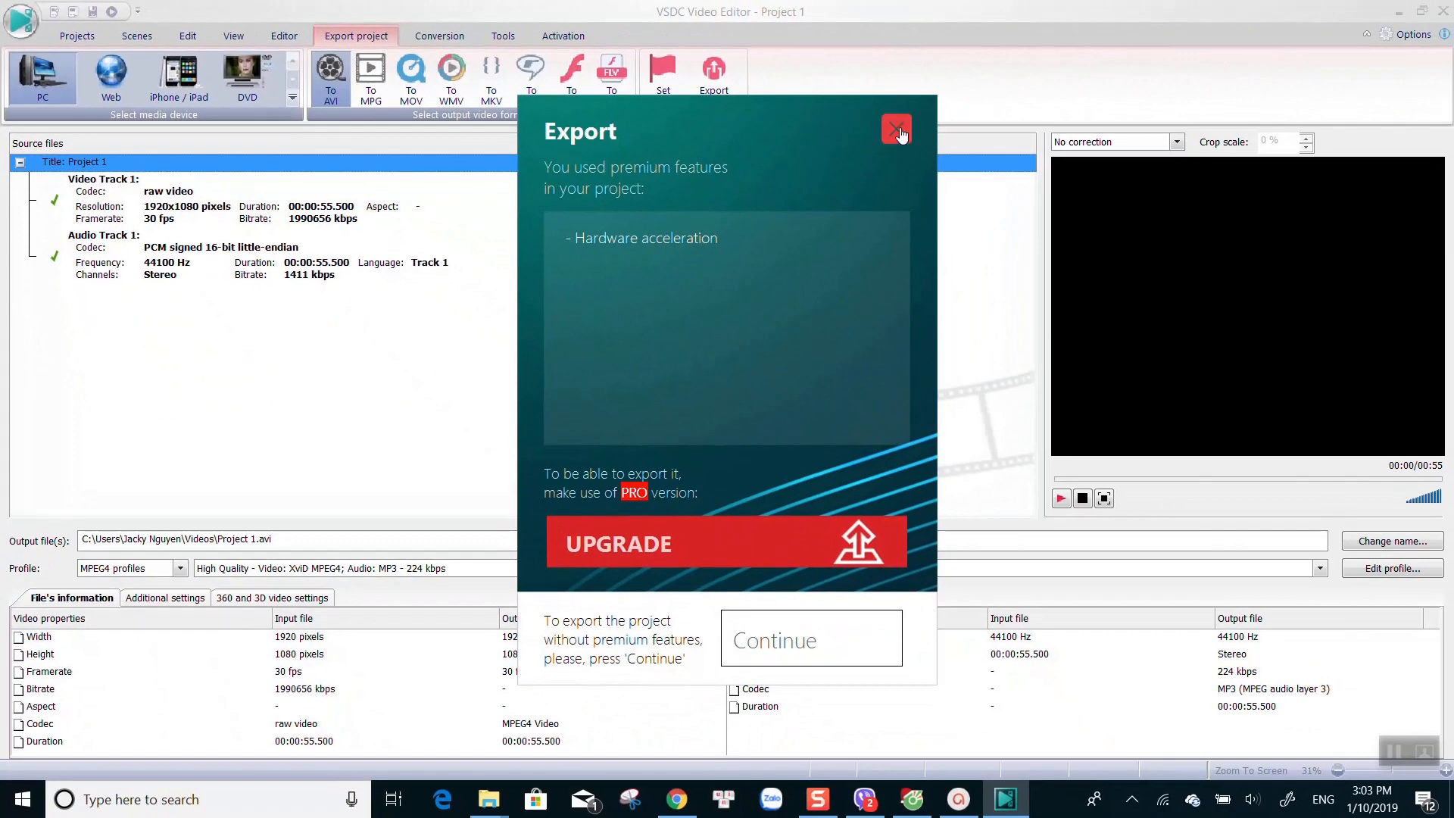
click(809, 640)
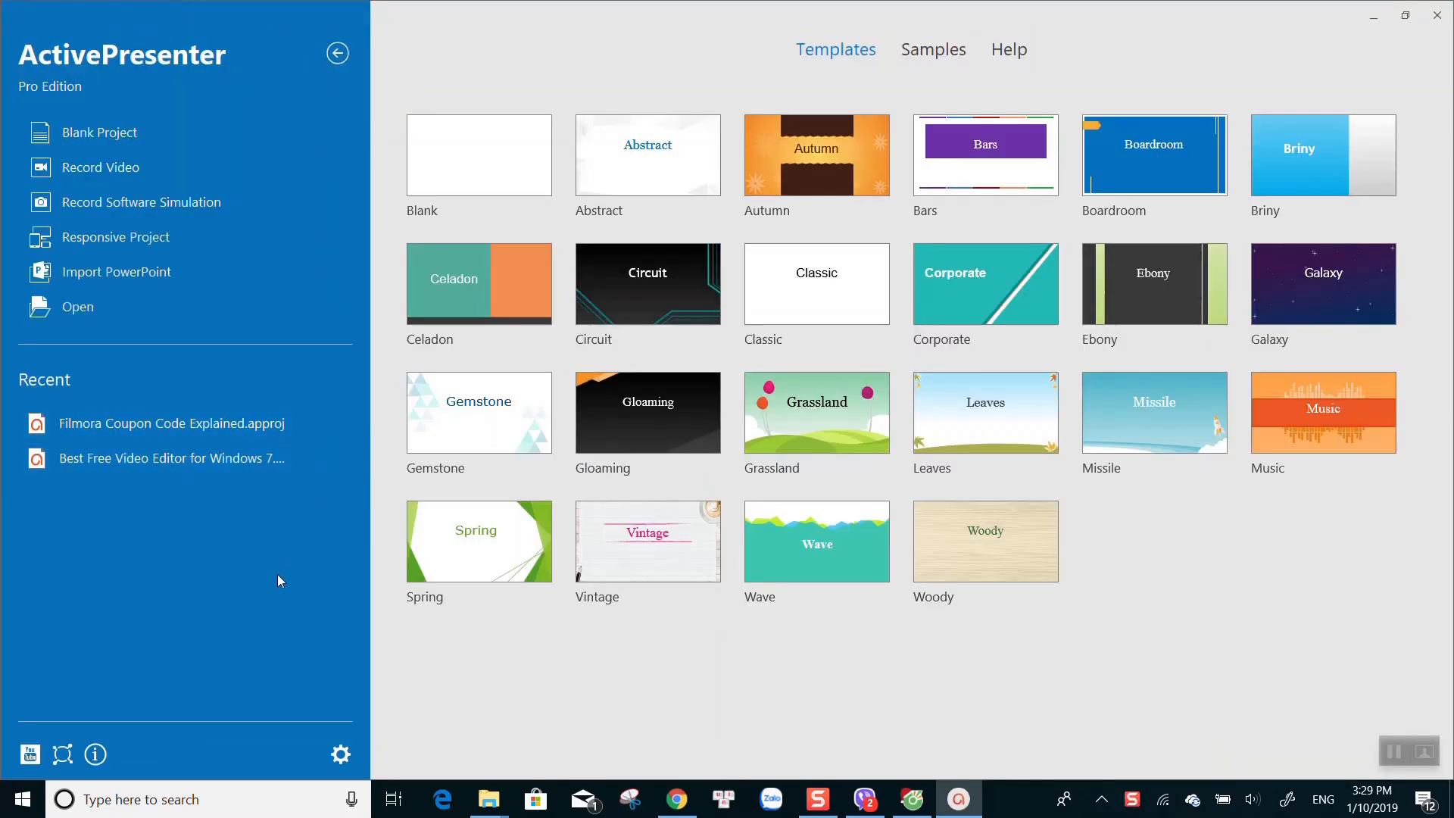
mouse_move(114, 132)
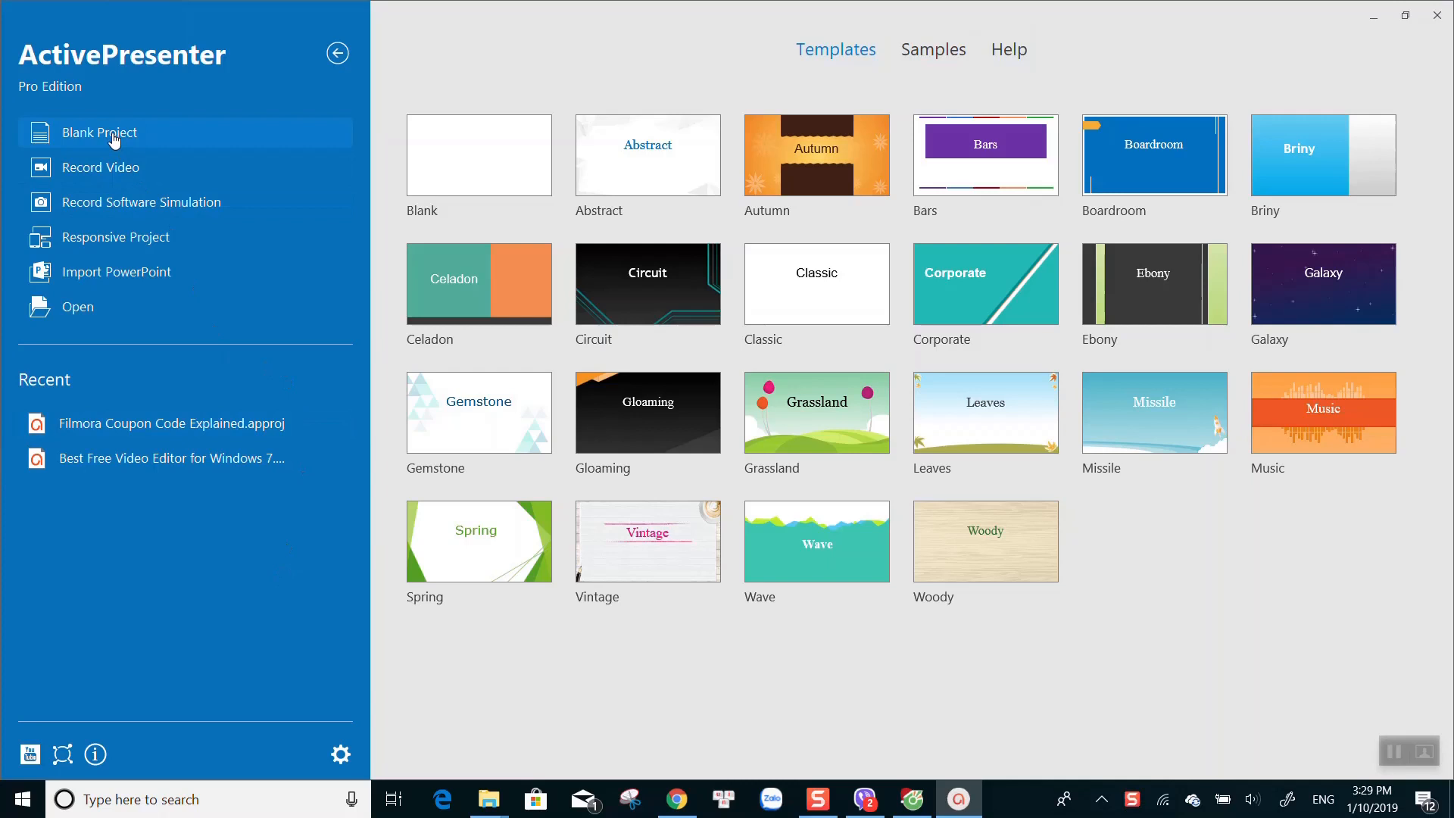
Step: Start a blank project and select both title and subtitle placeholders on its slide
click(98, 132)
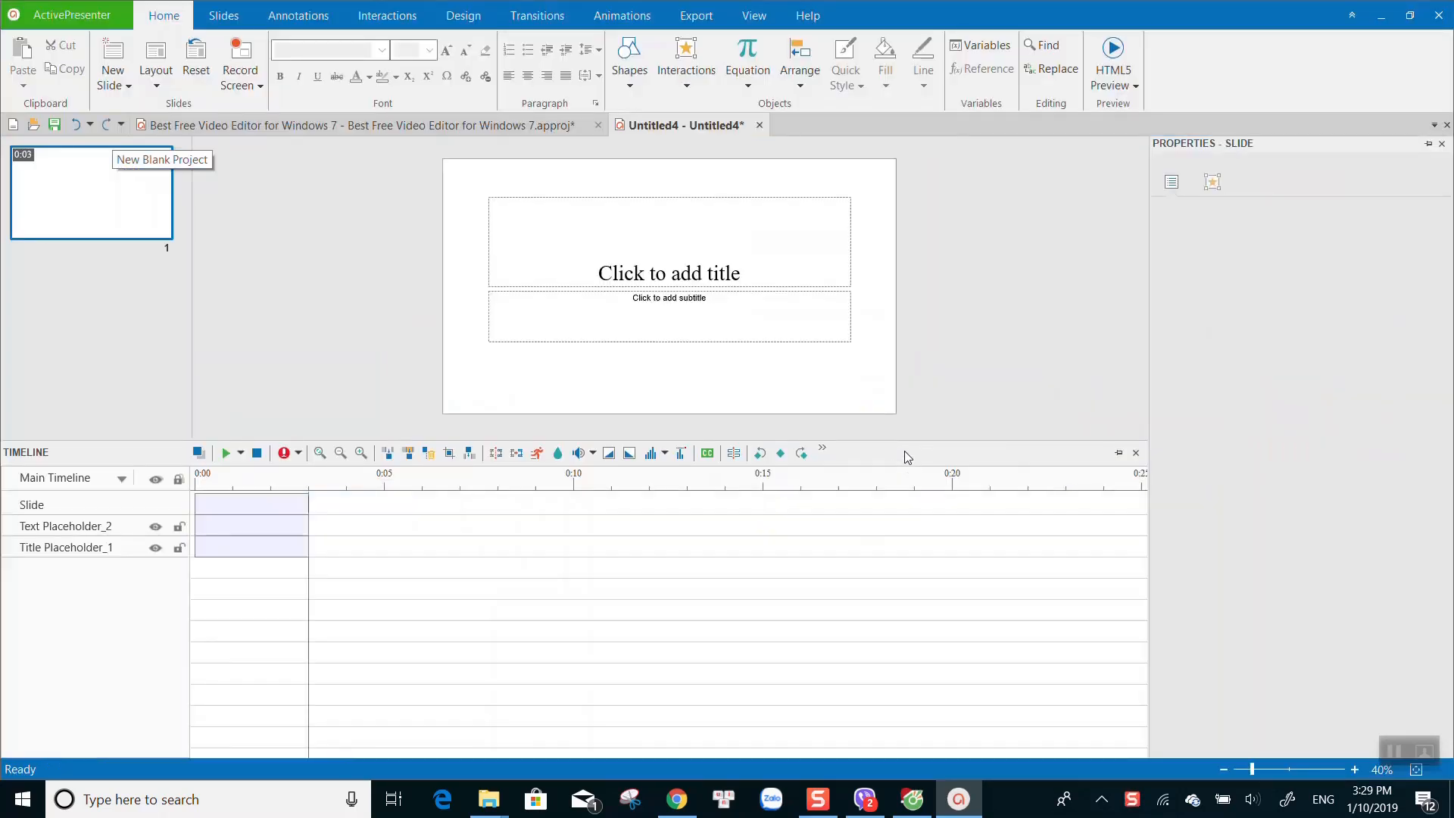
click(668, 315)
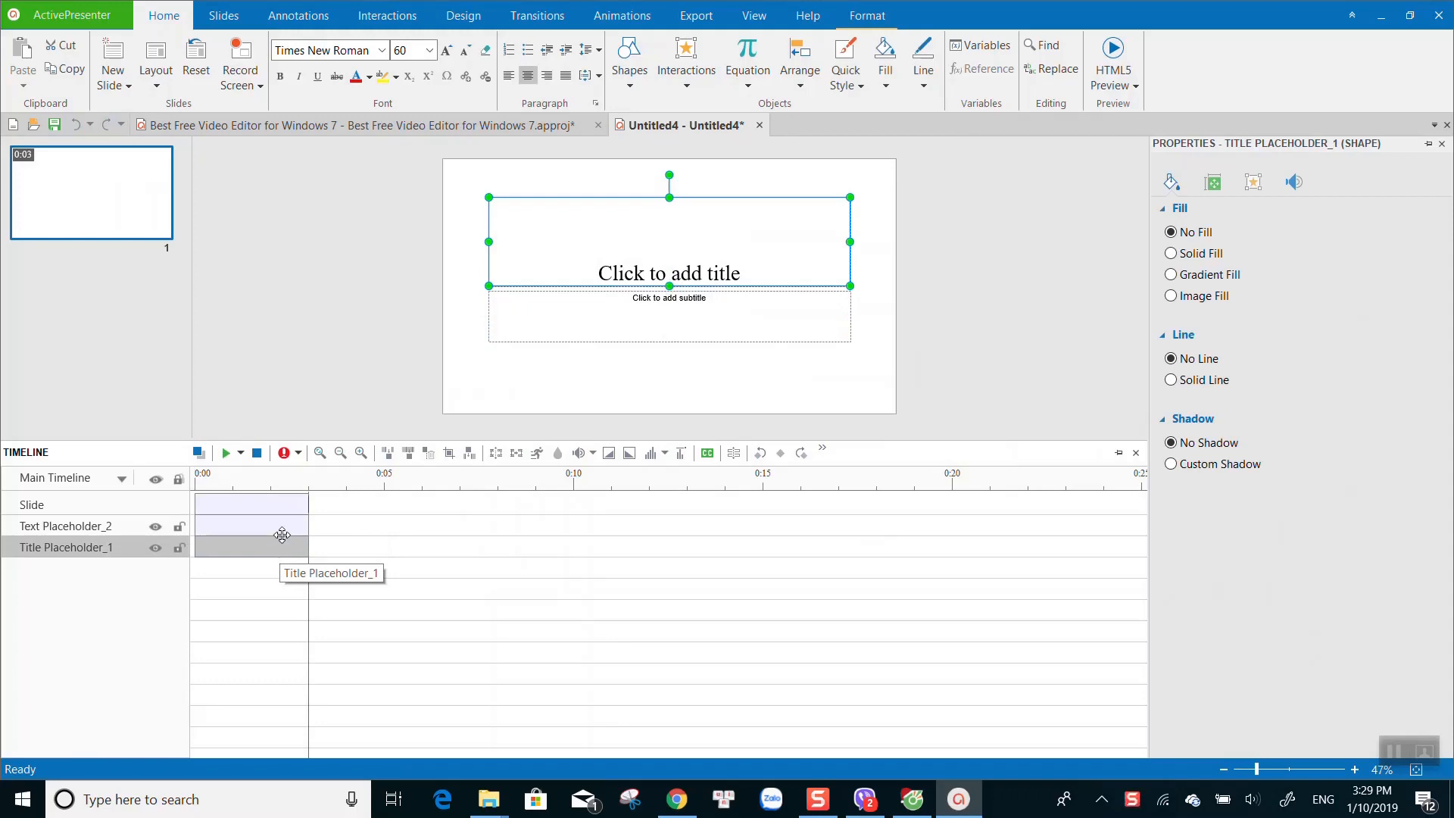
right_click(281, 536)
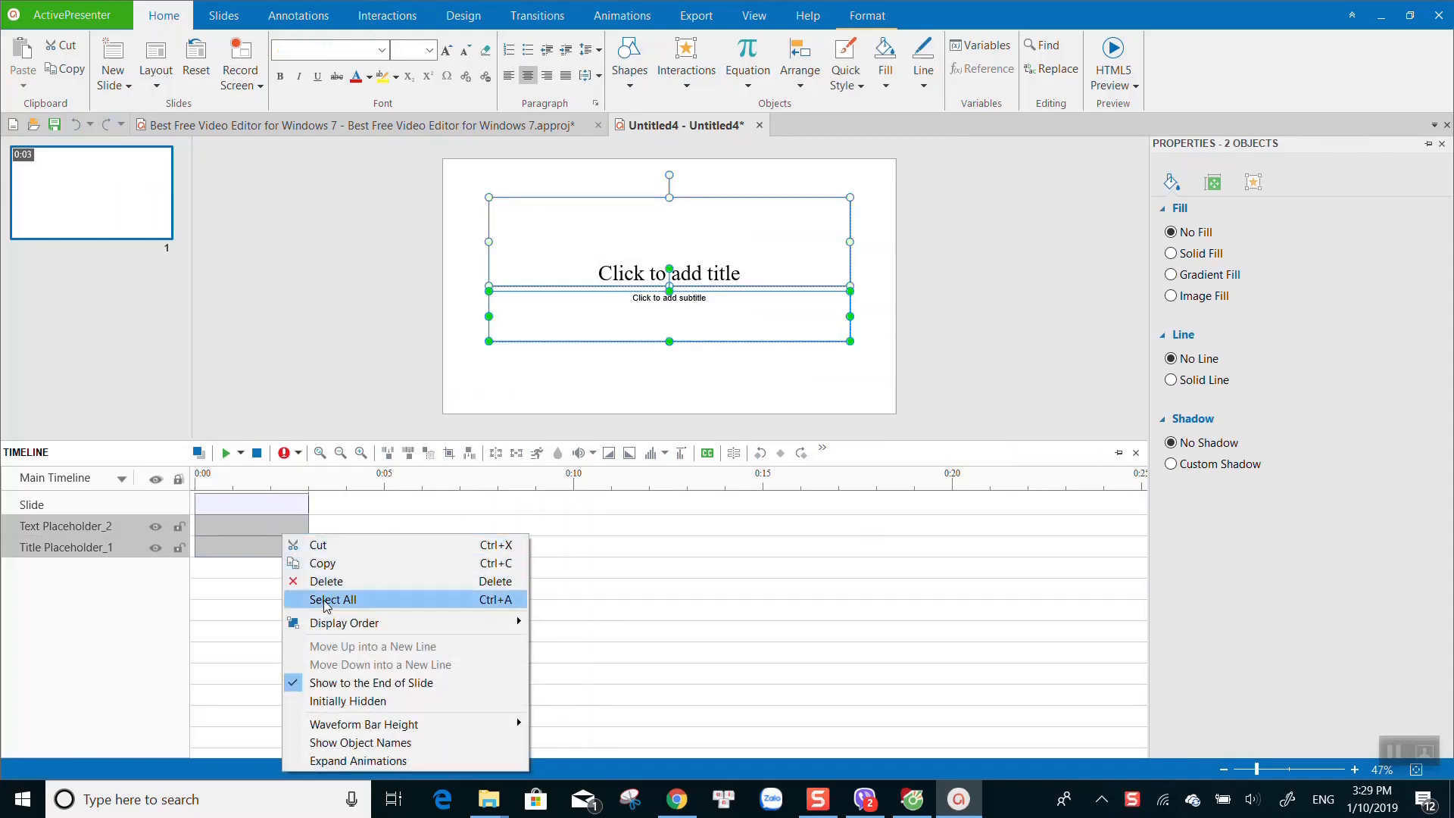
click(326, 581)
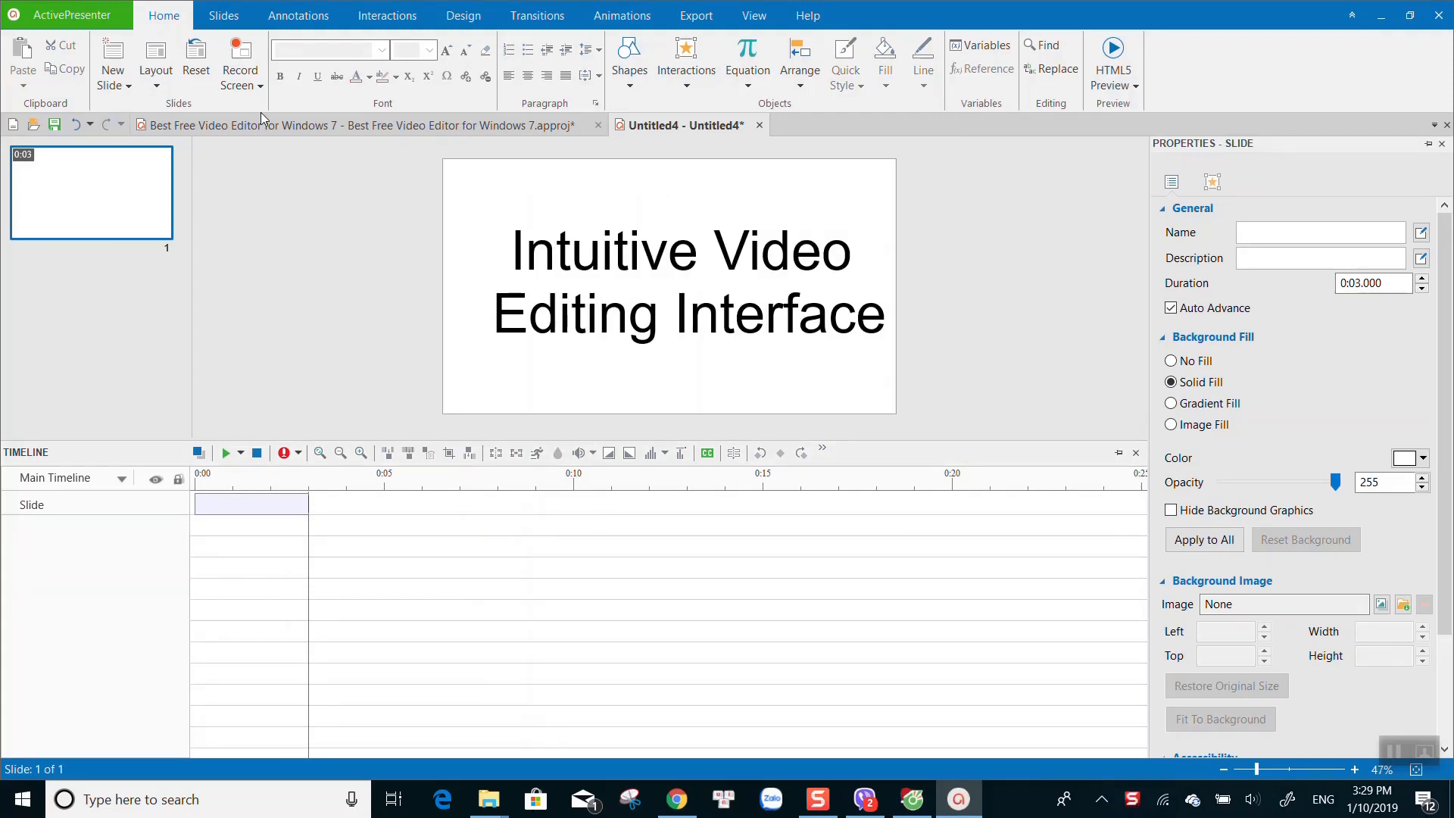
click(223, 15)
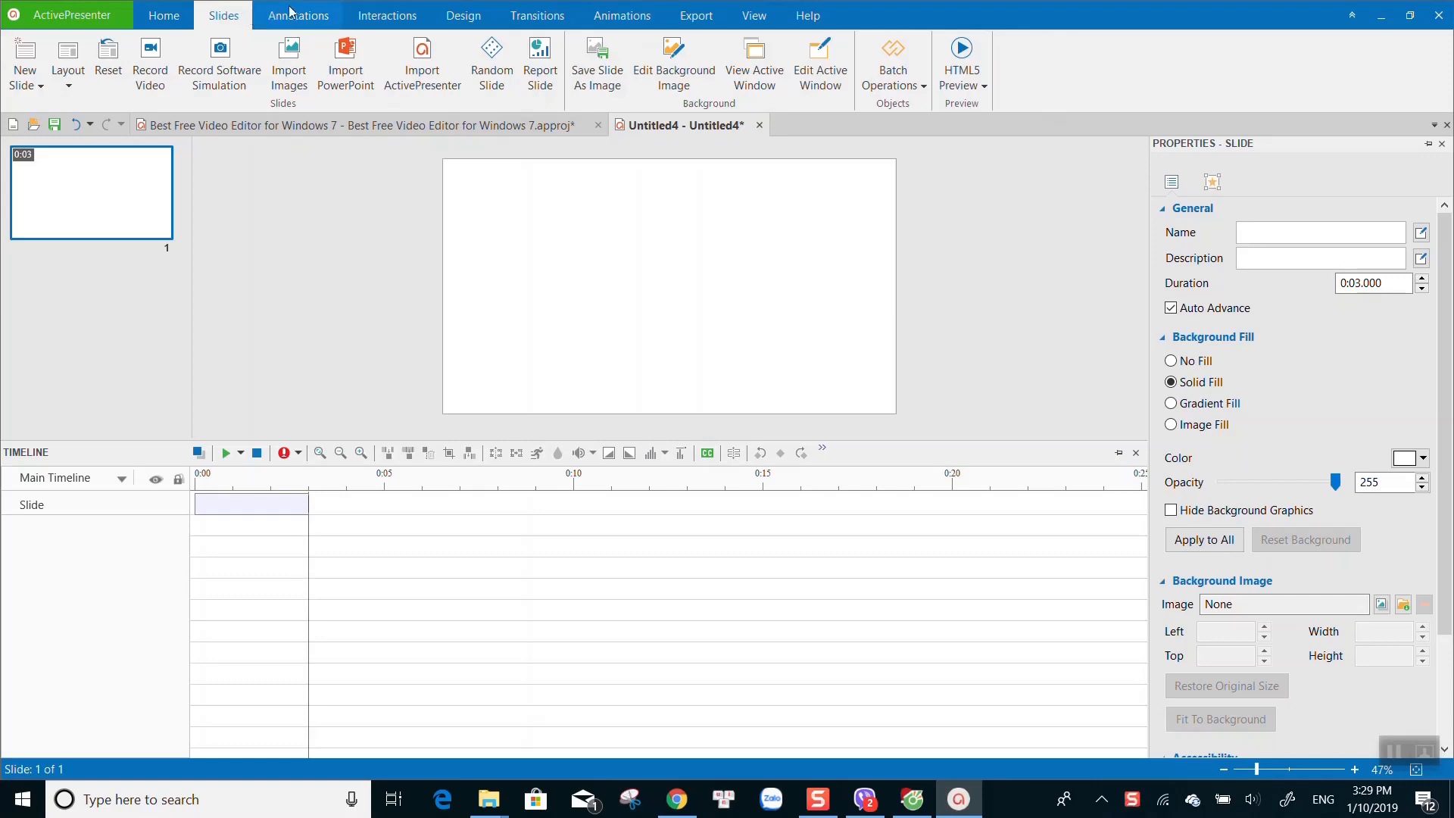
click(297, 15)
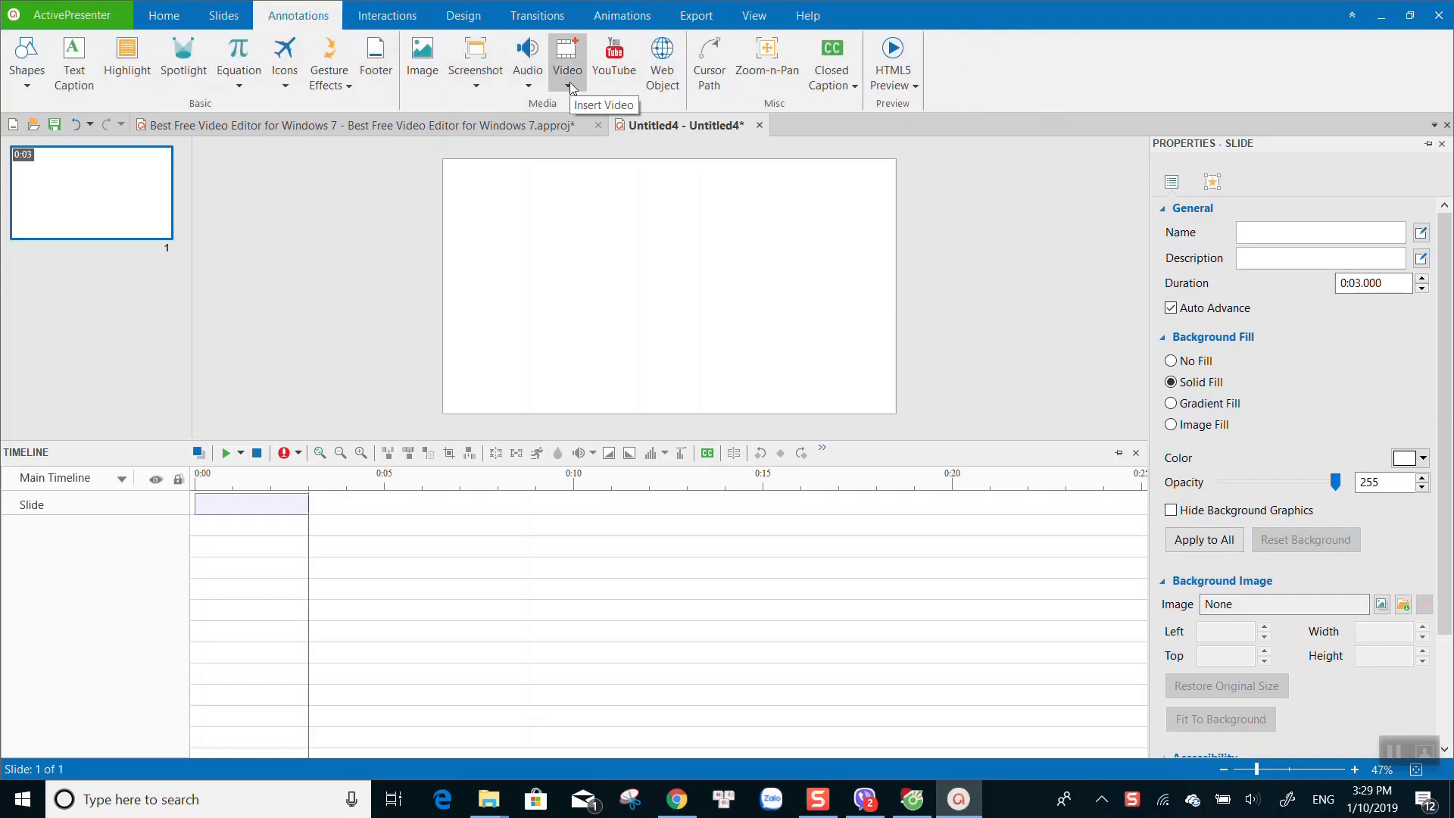
click(567, 53)
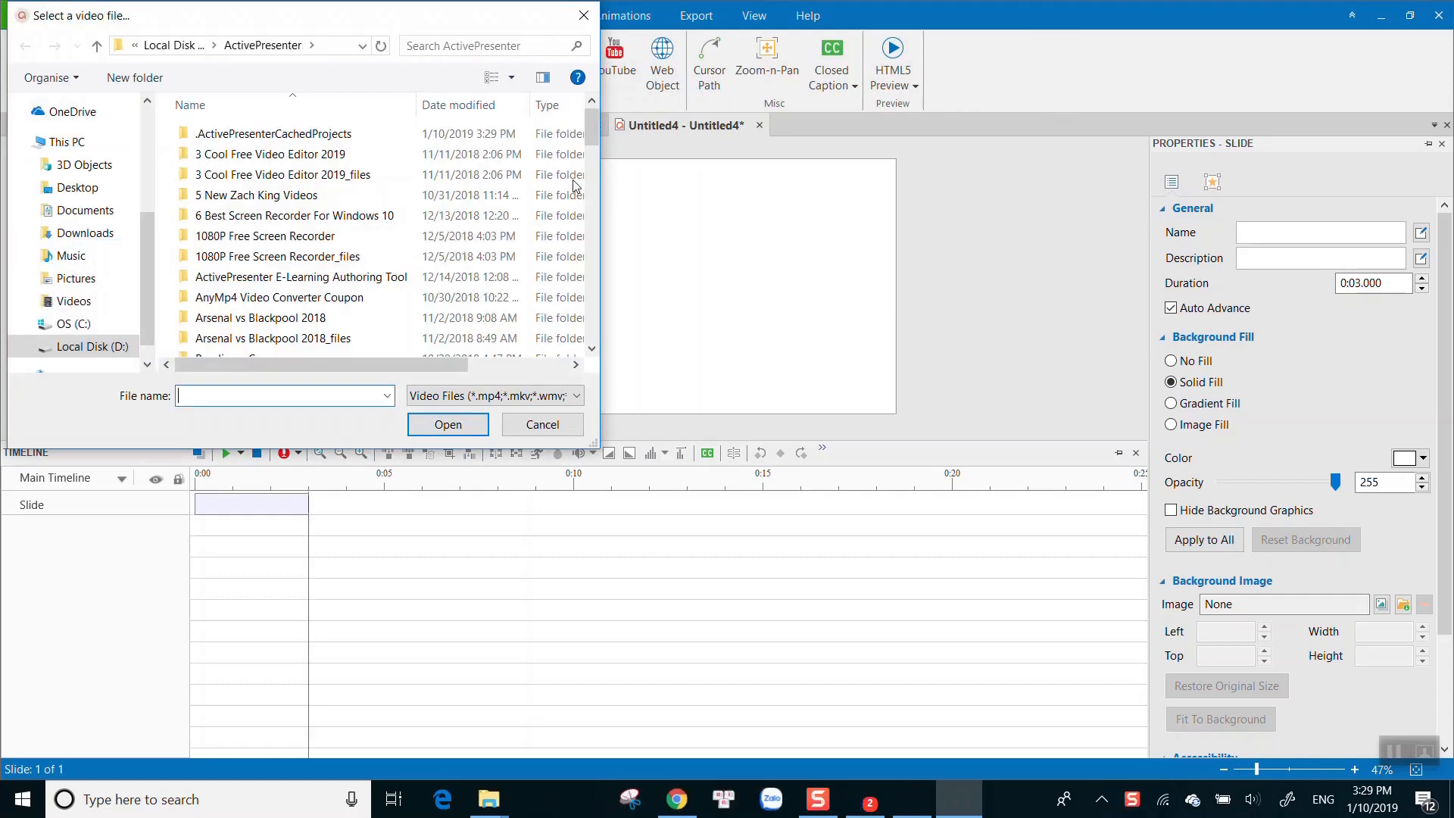
click(75, 187)
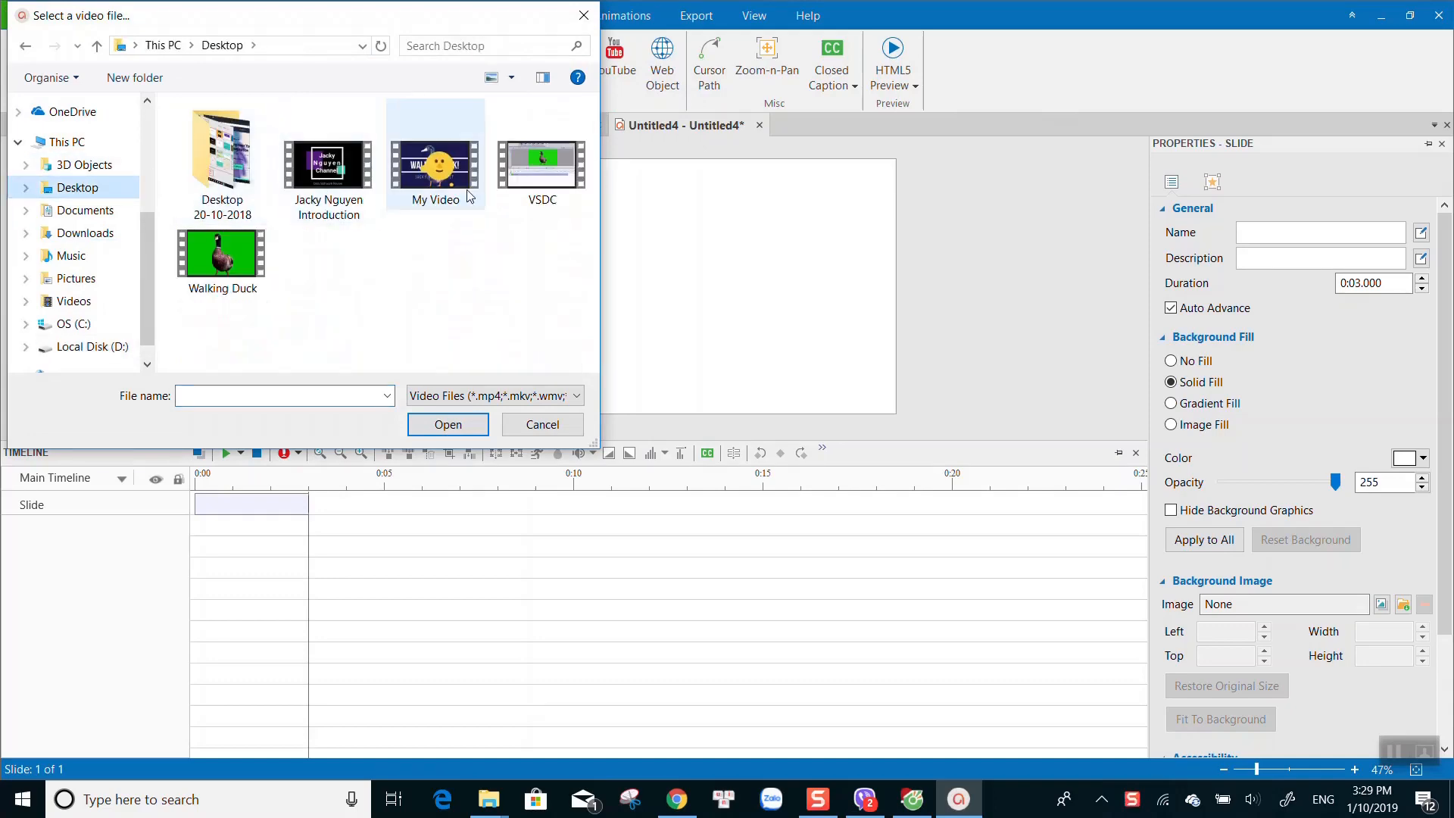
click(328, 162)
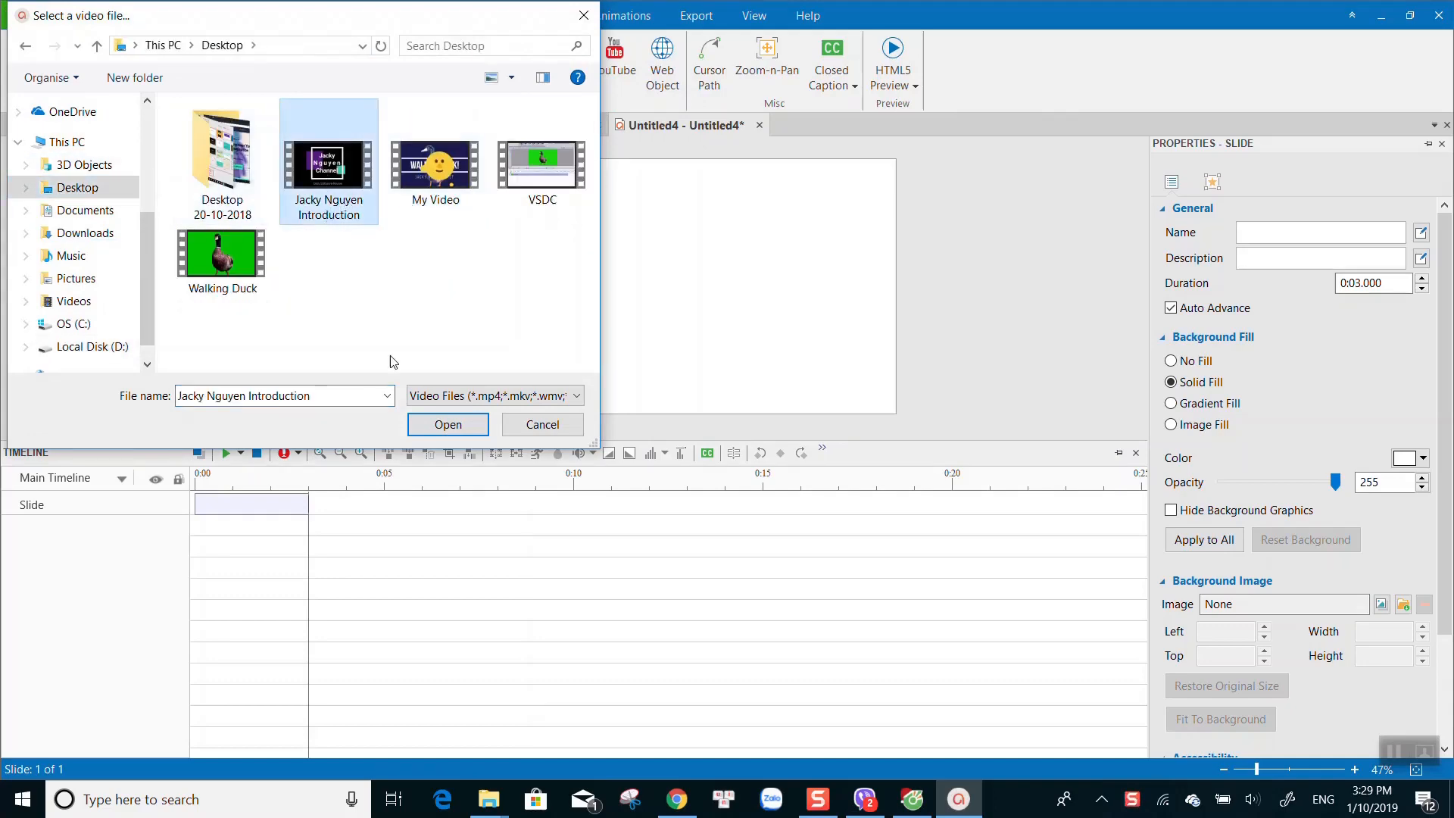
click(447, 424)
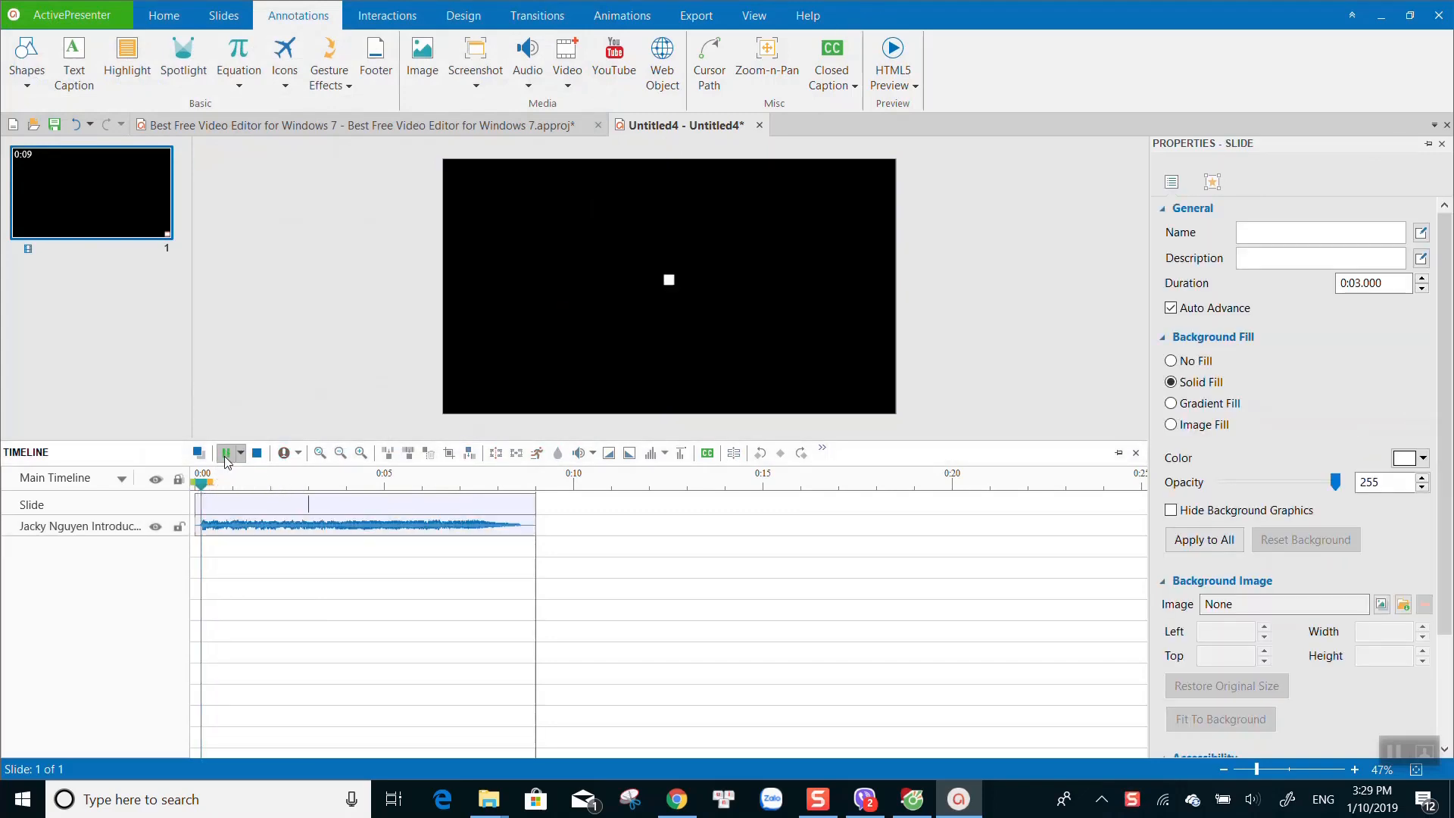
Step: Pause the preview, select the intro and Walking Duck clips, then play the exported Untitled4 video
click(226, 453)
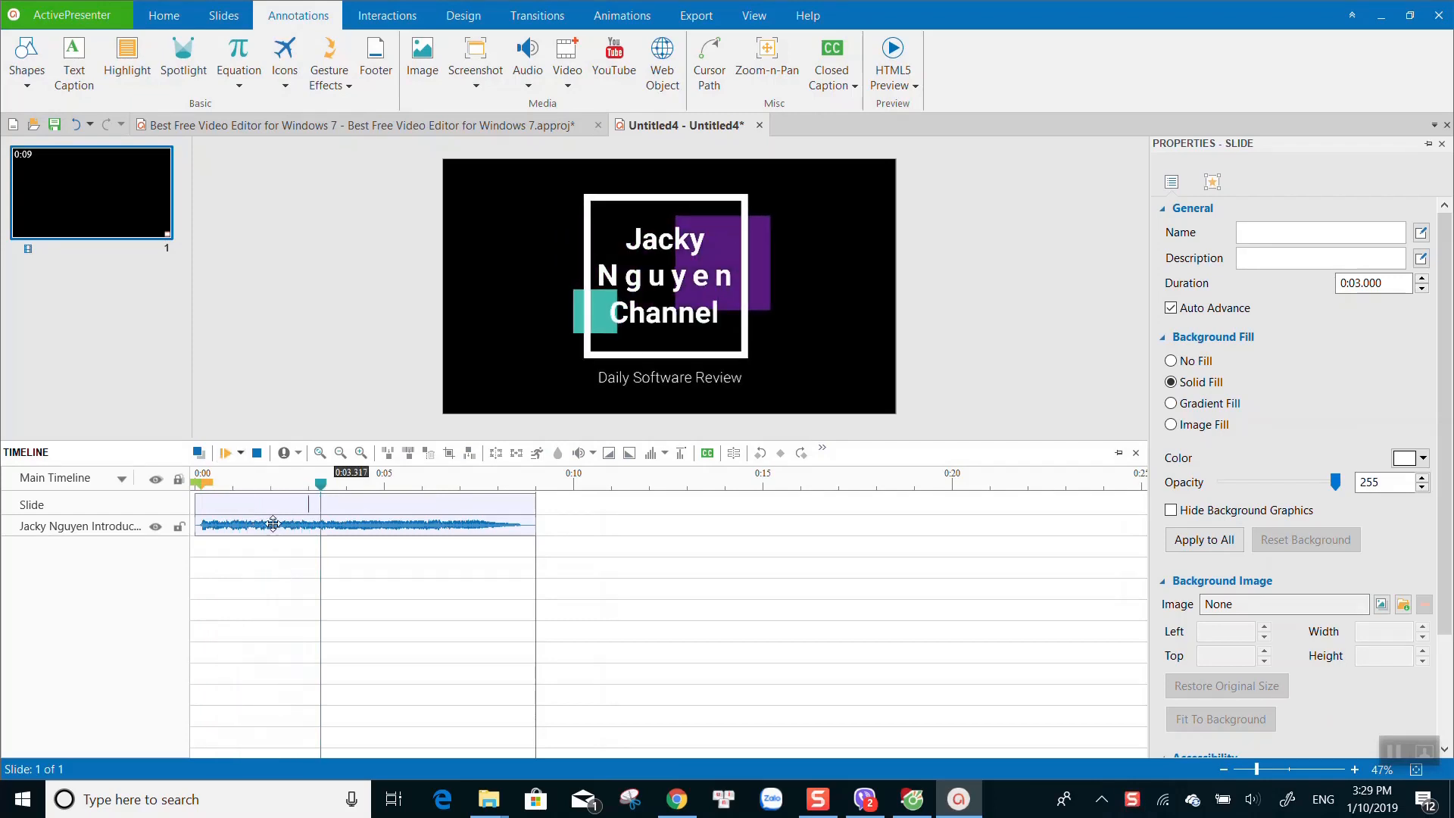
click(669, 285)
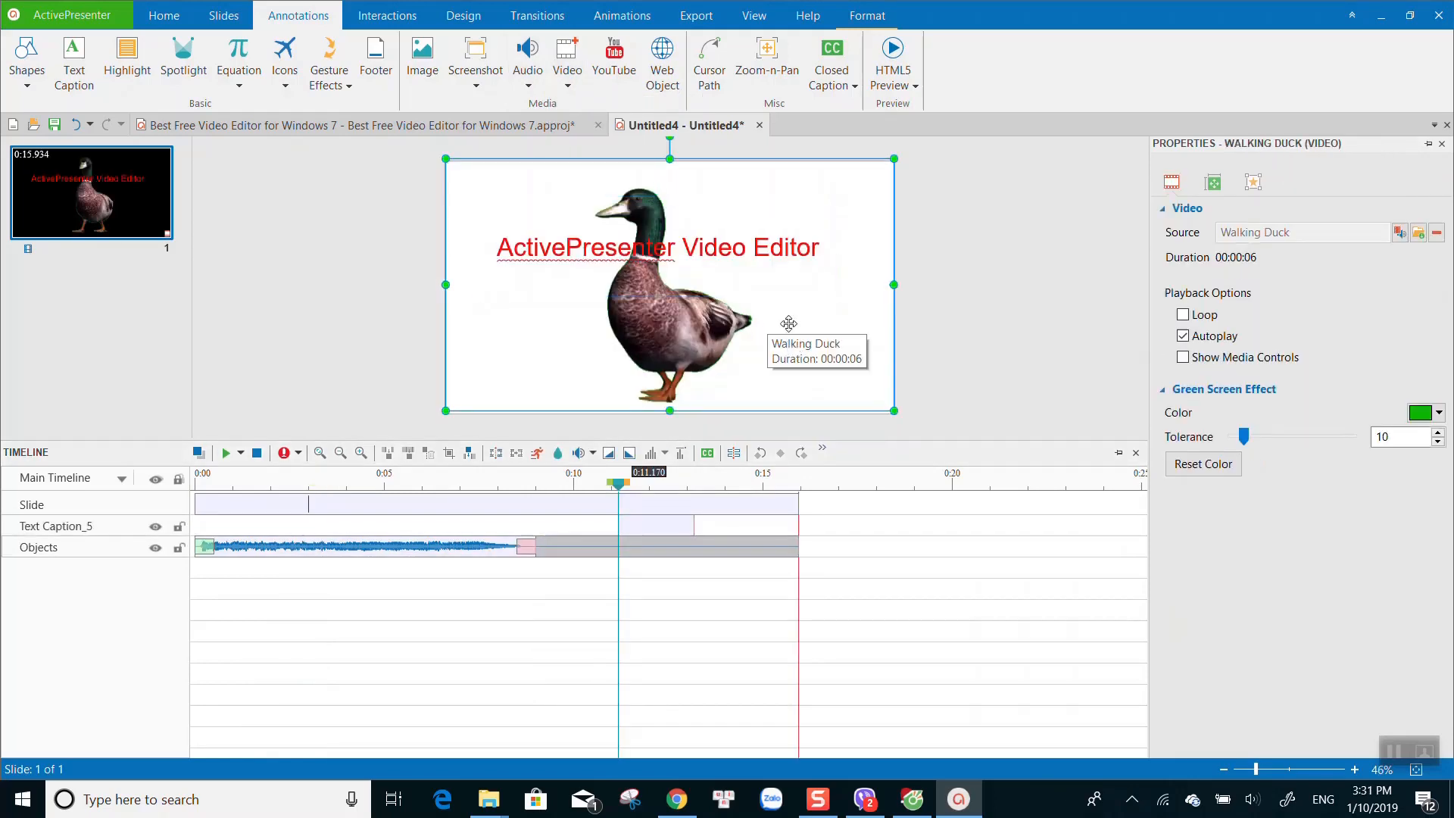
click(621, 16)
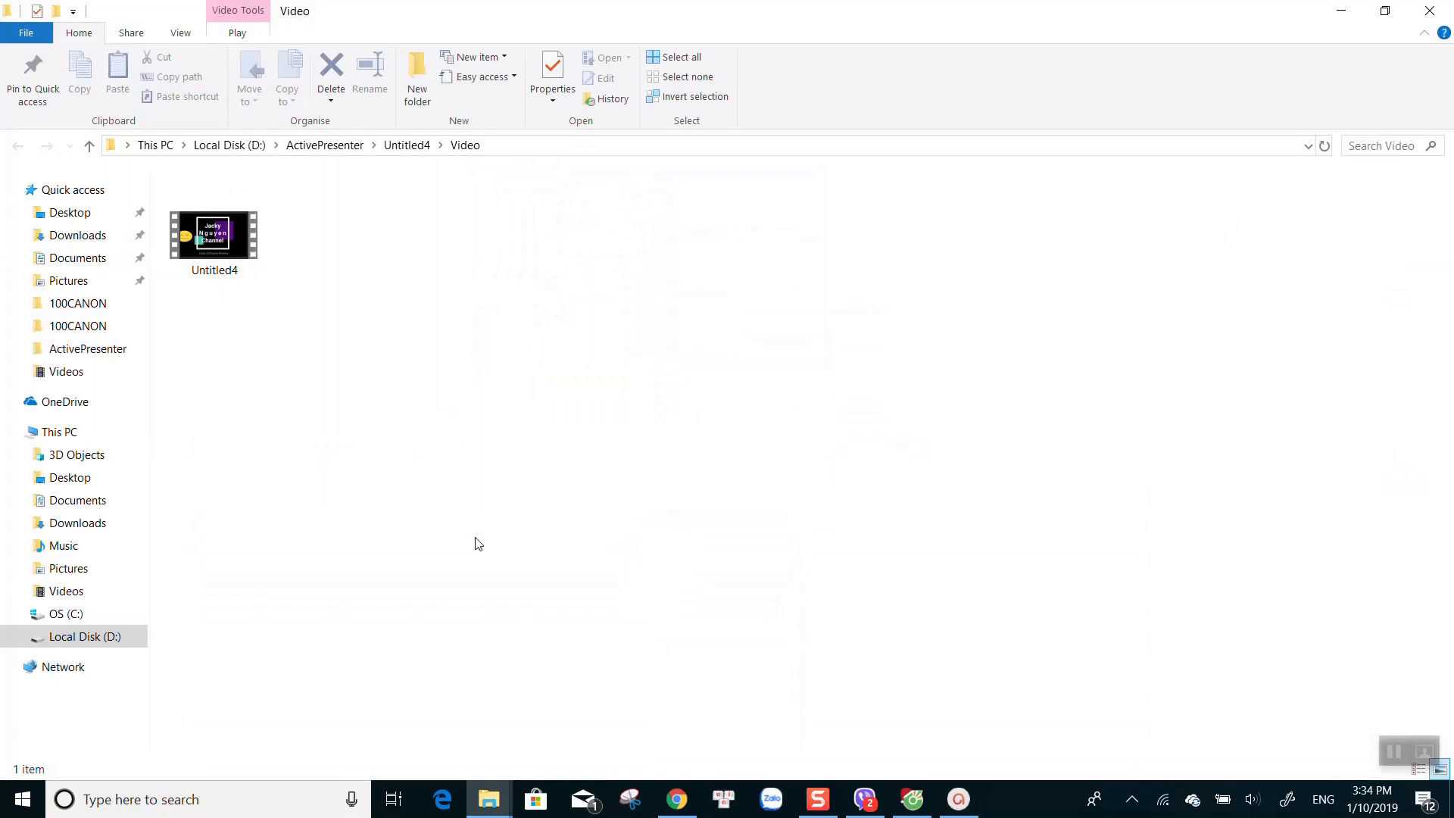
double_click(213, 235)
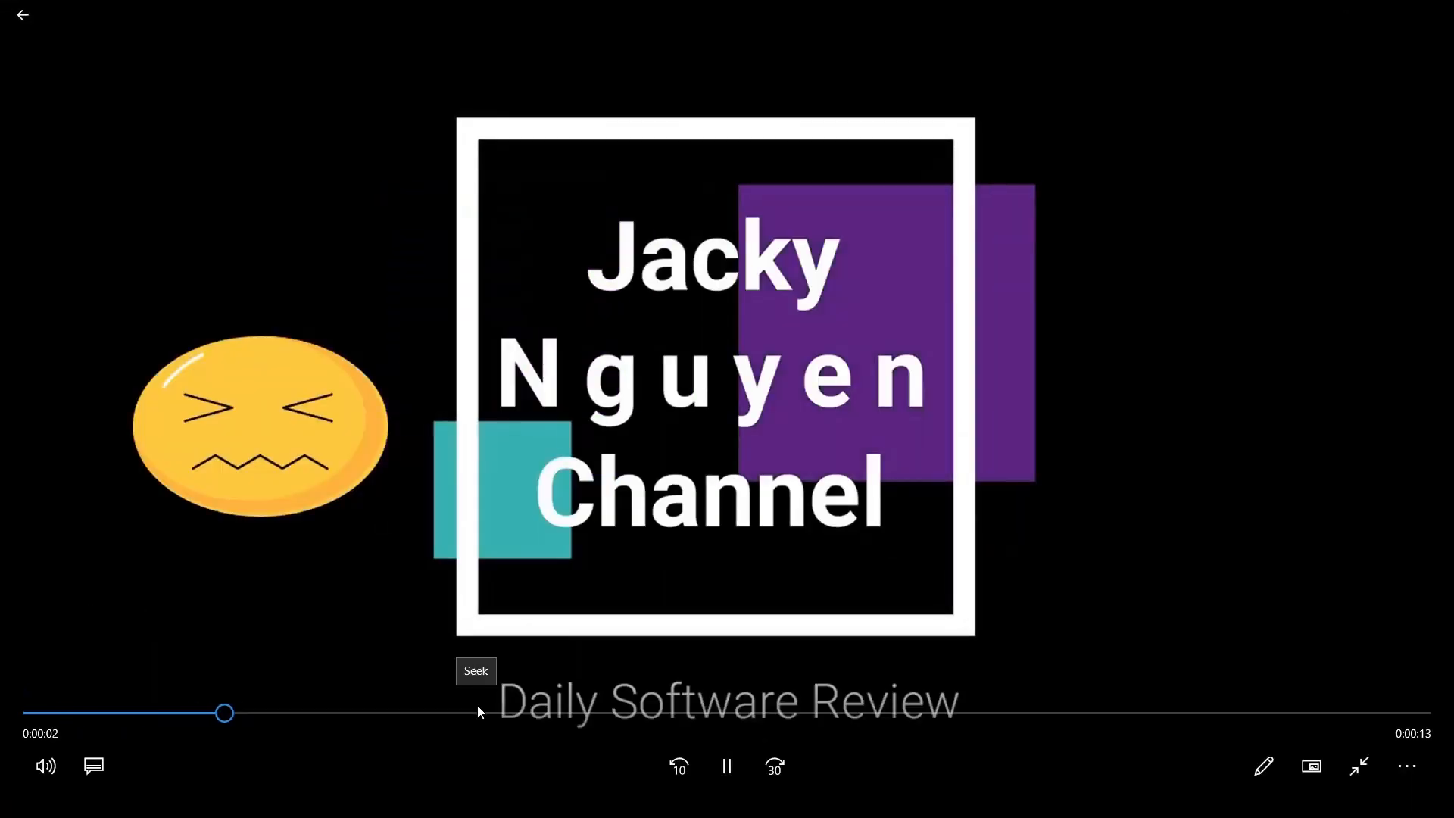